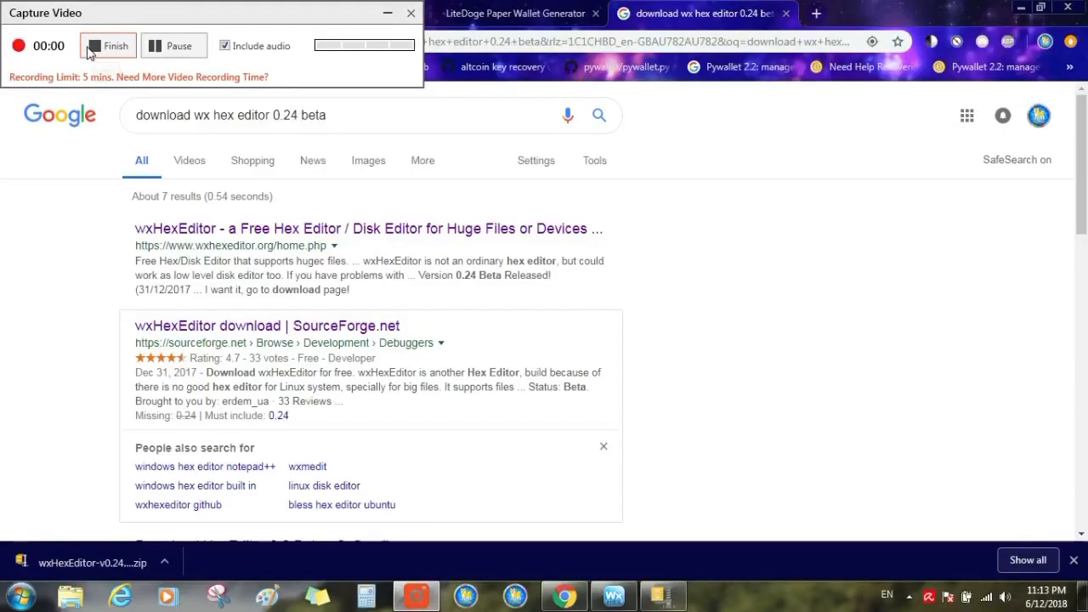
{"action": "mouse_move", "coordinate": [110, 133]}
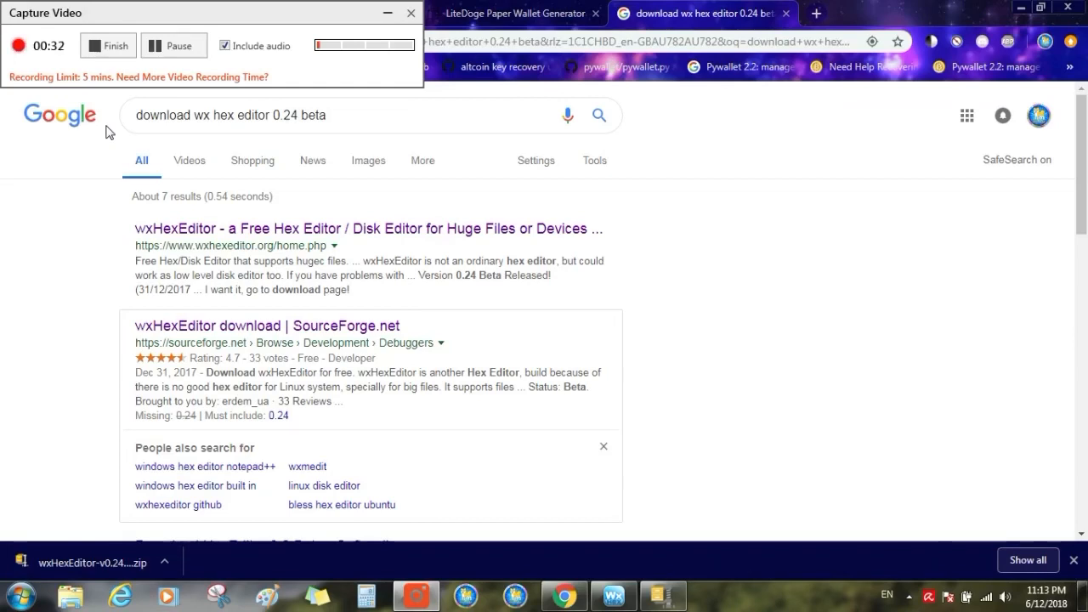
{"action": "mouse_move", "coordinate": [204, 140]}
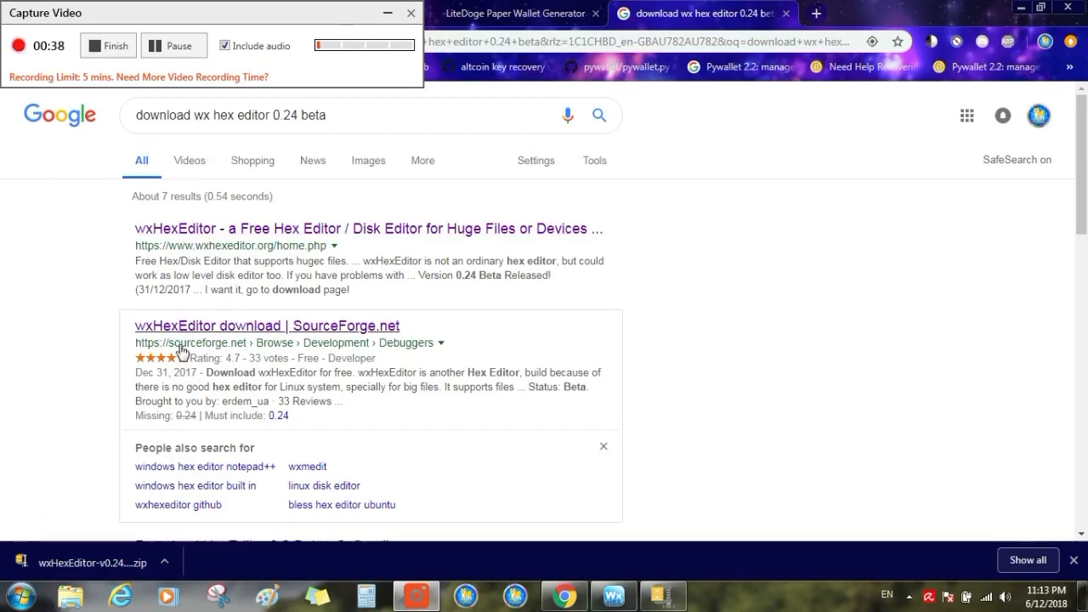
{"action": "mouse_move", "coordinate": [161, 328]}
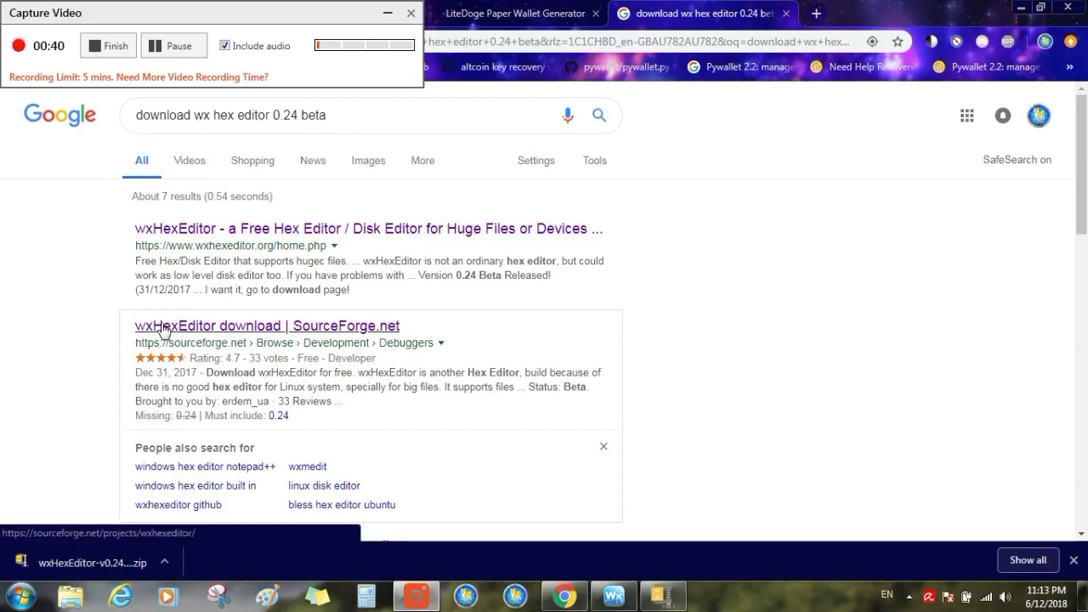
{"action": "mouse_move", "coordinate": [180, 336]}
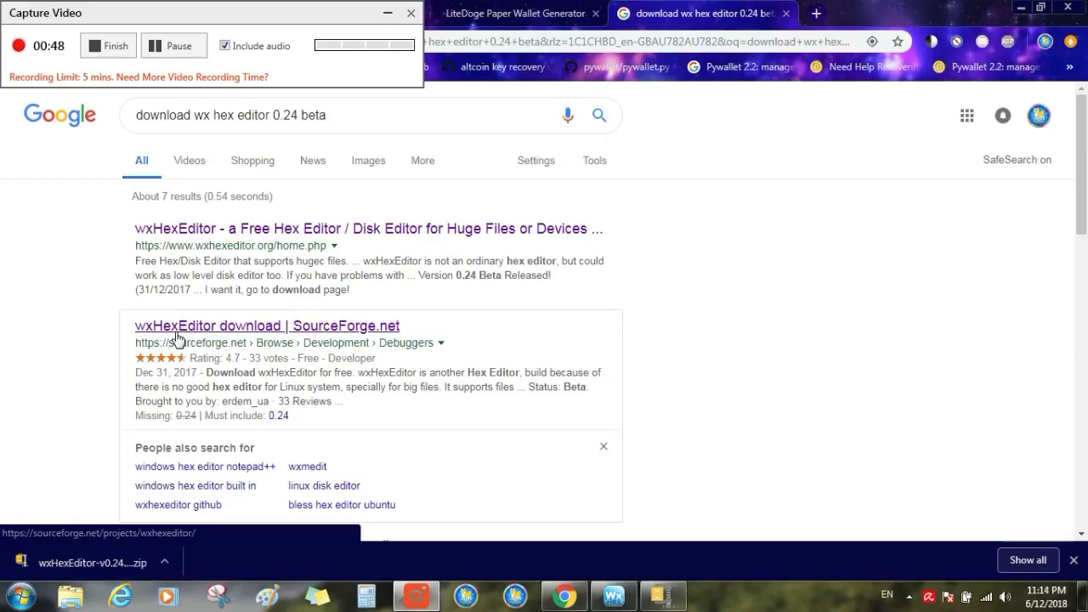
Follow the 'wxHexEditor download | SourceForge.net' result for the 0.24 beta search
{"action": "left_click", "coordinate": [256, 327]}
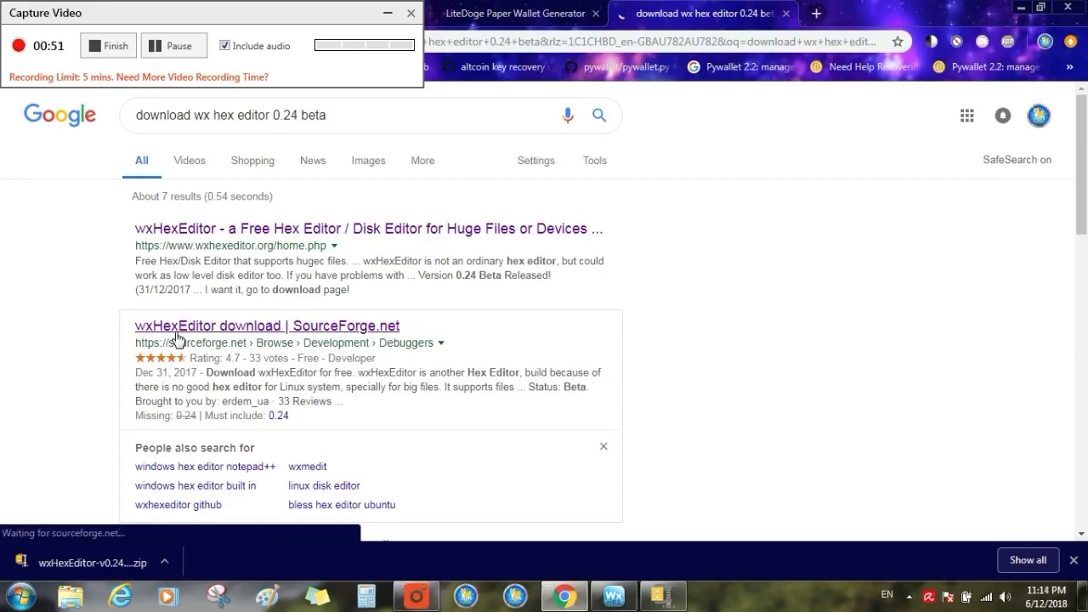
Load the SourceForge wxHexEditor project page and reach the downloaded zip in the download bar
{"action": "left_click", "coordinate": [260, 325]}
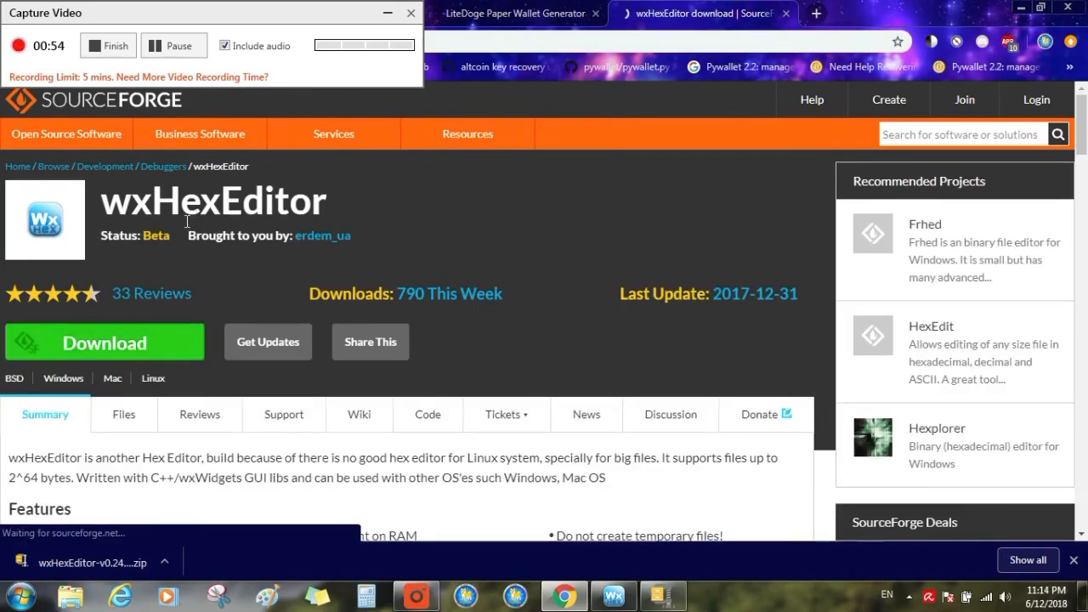
{"action": "left_click", "coordinate": [64, 133]}
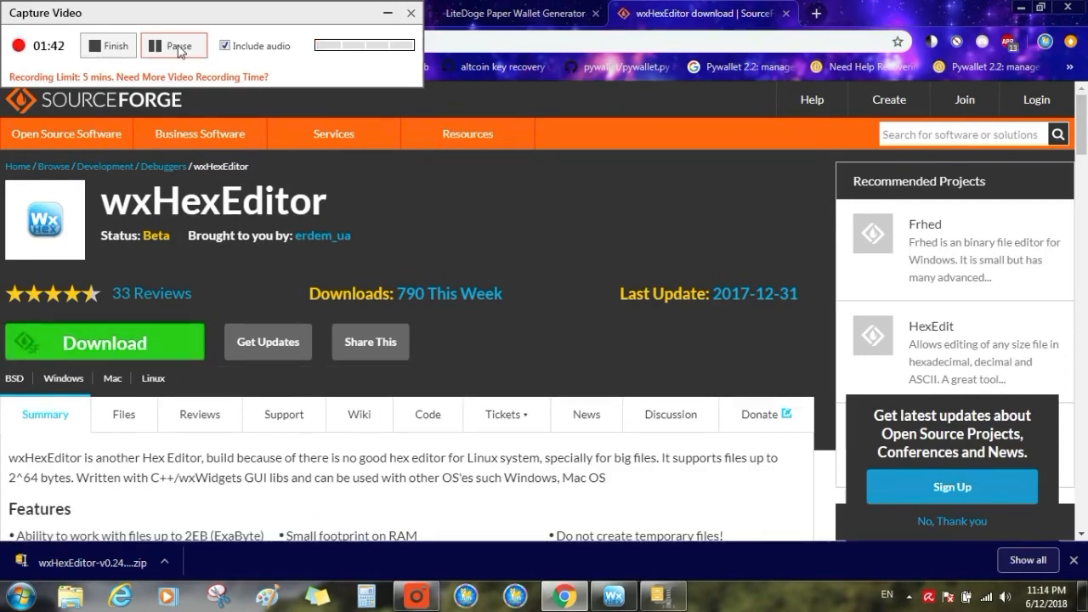
{"action": "mouse_move", "coordinate": [180, 48]}
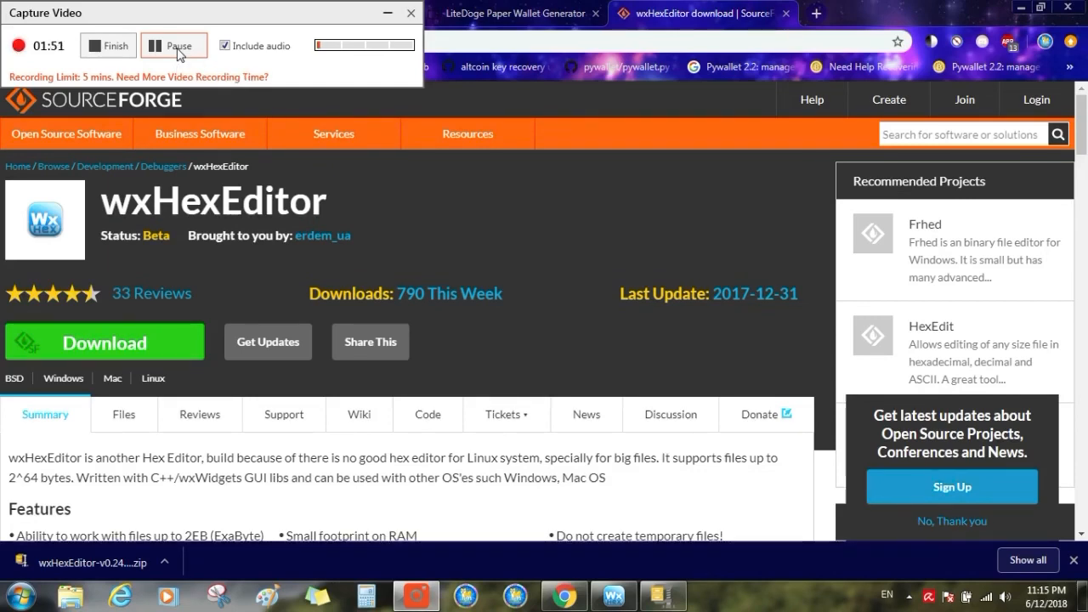
{"action": "left_click", "coordinate": [199, 133]}
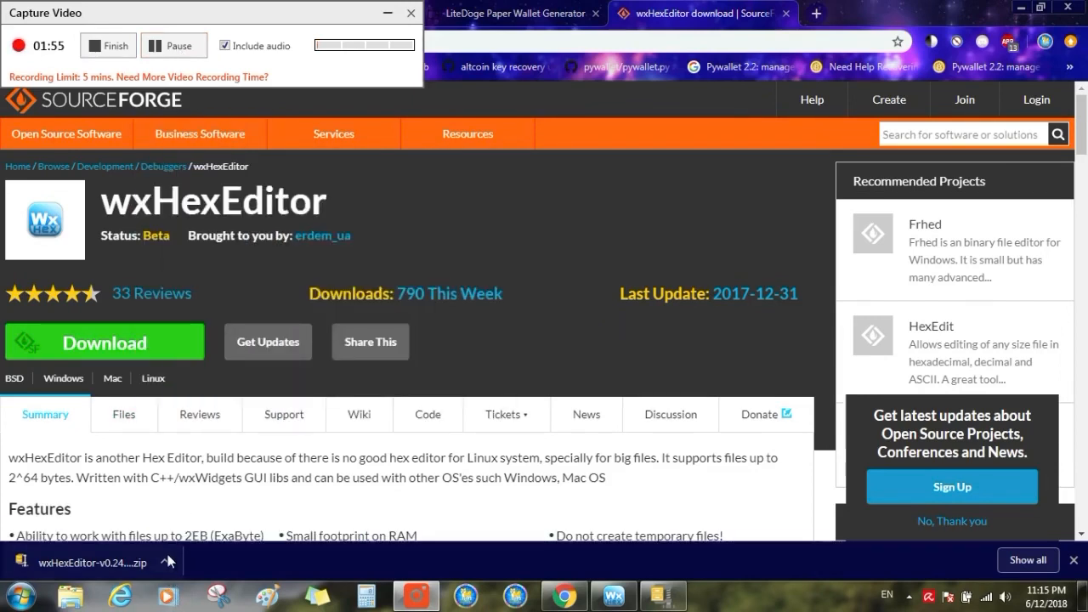
Show the Downloads folder and select wxHexEditor-v0.24-Win32 (2).zip
{"action": "left_click", "coordinate": [165, 561]}
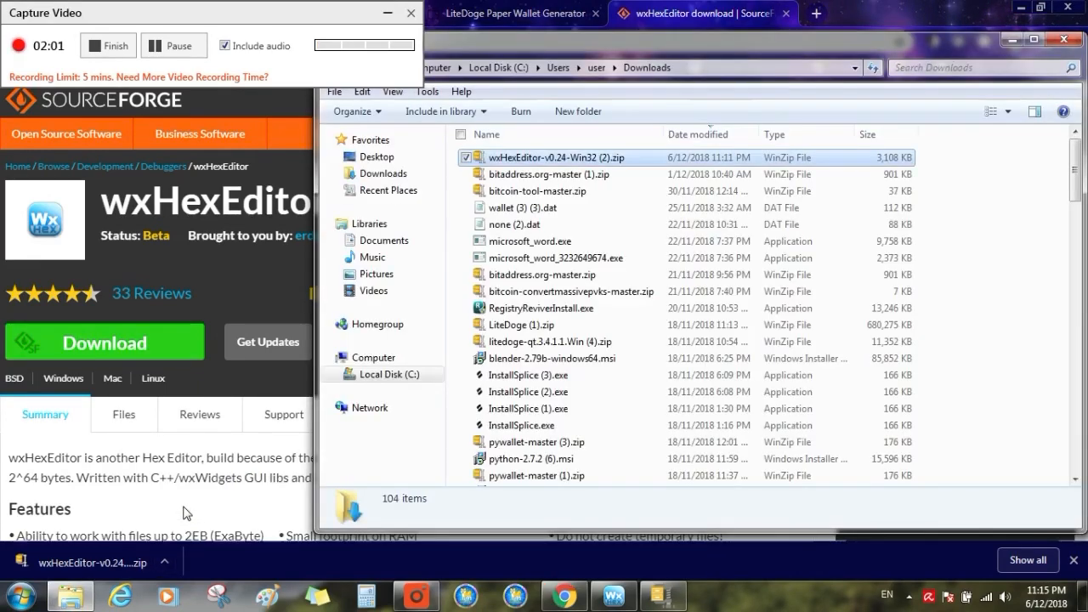
{"action": "left_click", "coordinate": [556, 156]}
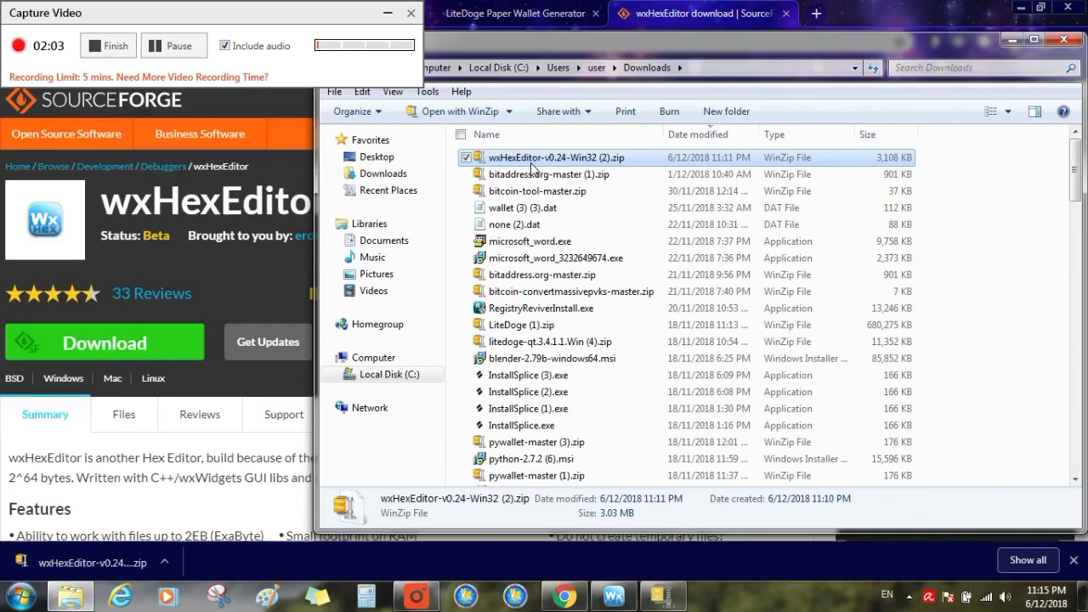
{"action": "mouse_move", "coordinate": [527, 161]}
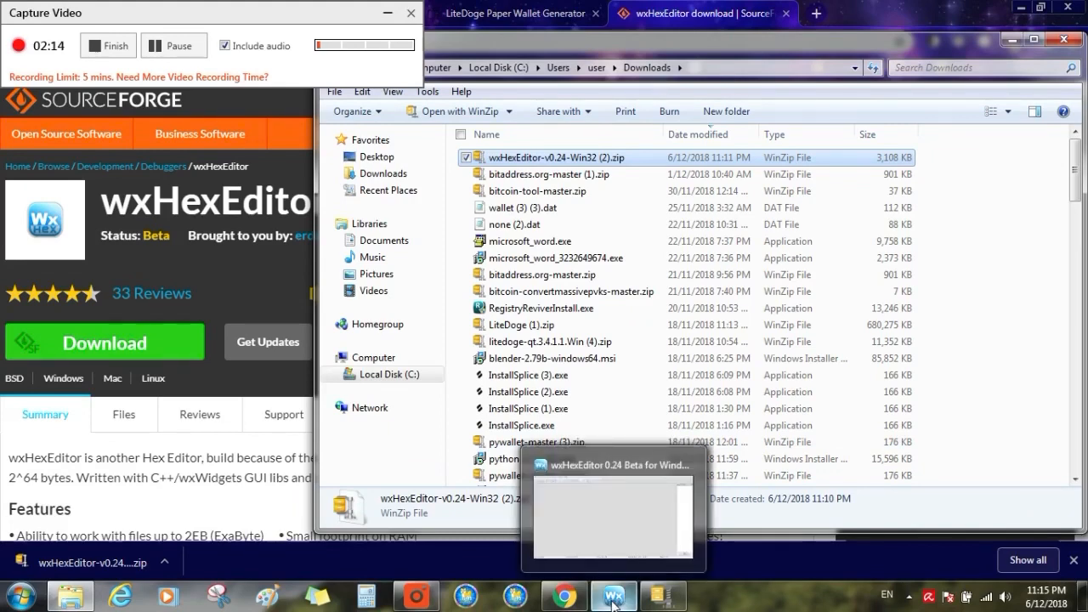
Bring the empty wxHexEditor 0.24 Beta window forward and choose File > Open
{"action": "left_click", "coordinate": [616, 595]}
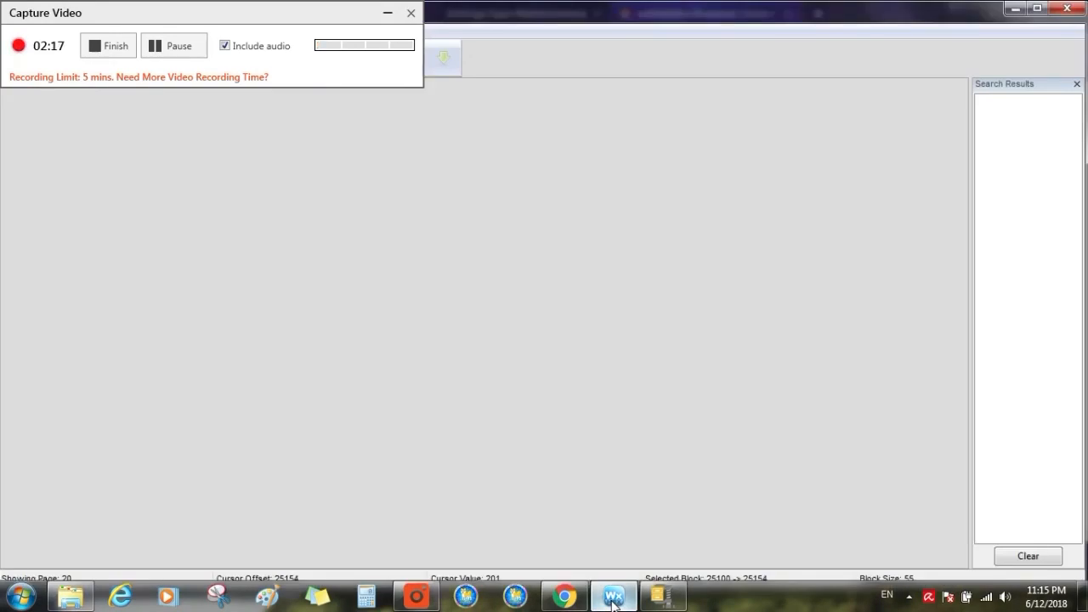
{"action": "mouse_move", "coordinate": [432, 55]}
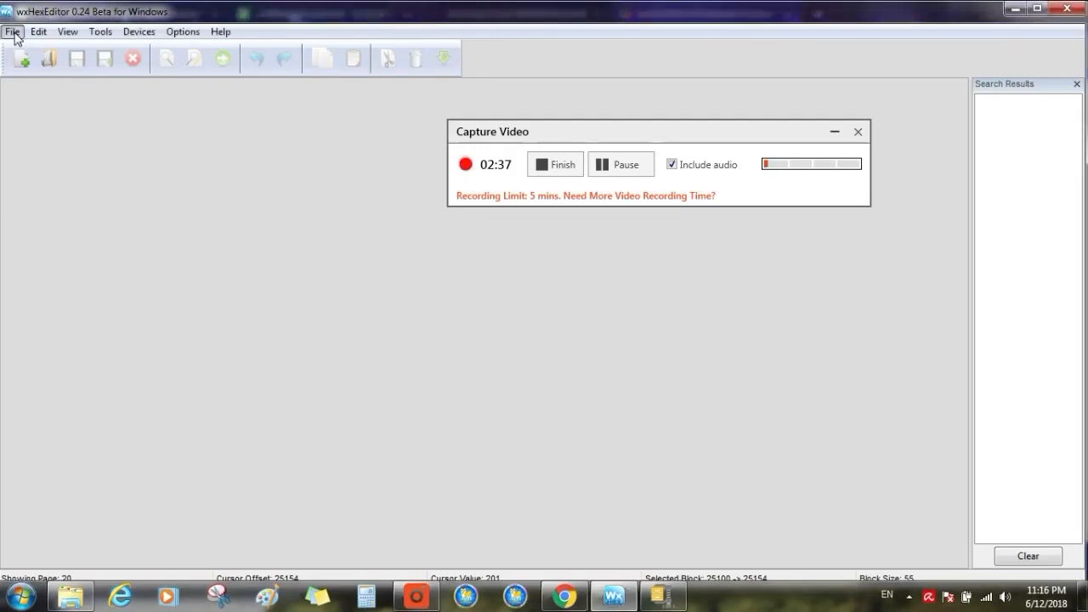
{"action": "left_click", "coordinate": [11, 32]}
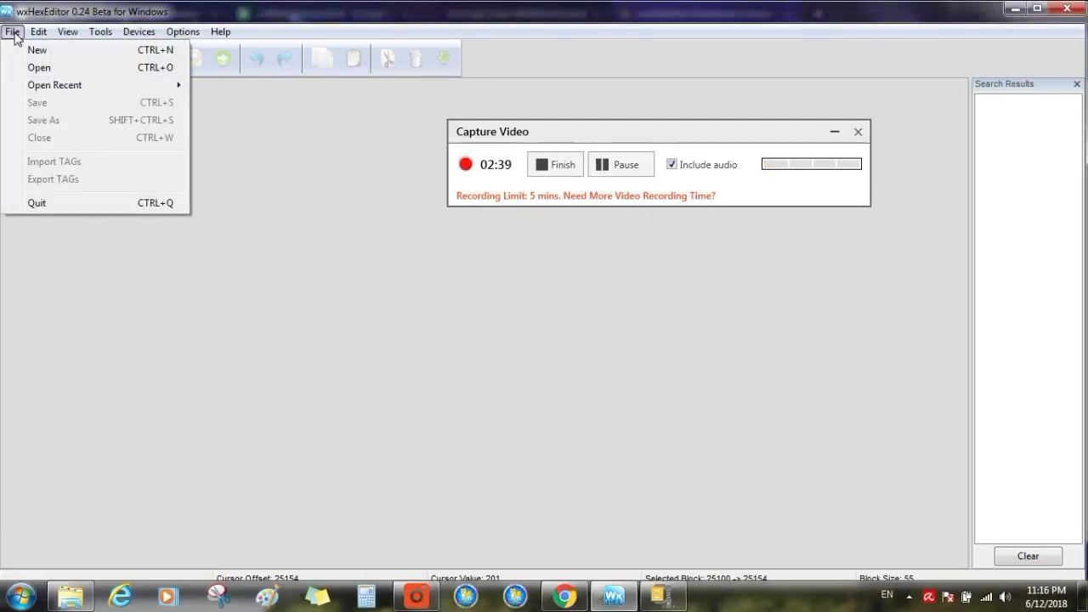
{"action": "mouse_move", "coordinate": [37, 68]}
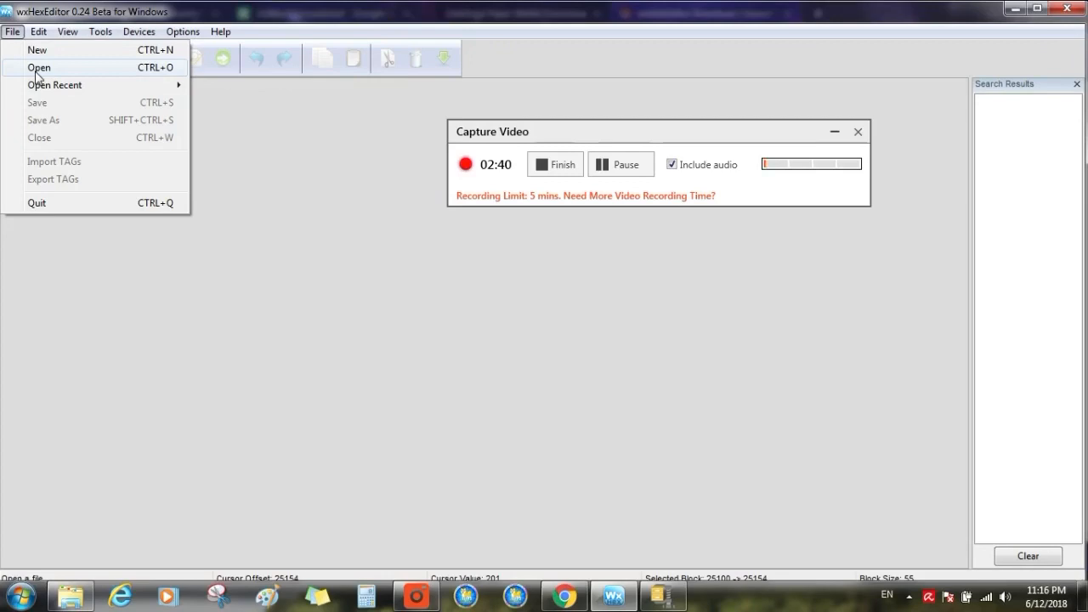
{"action": "left_click", "coordinate": [37, 68]}
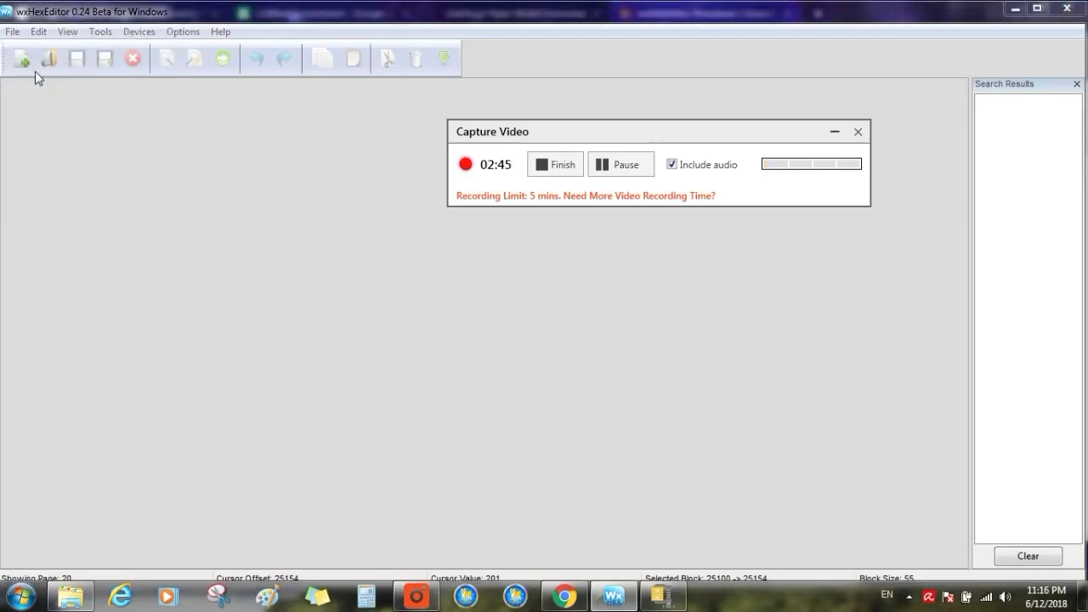
In the file chooser, browse into the user's home folder listing wallet 1.txt and wallet.txt
{"action": "left_click", "coordinate": [27, 61]}
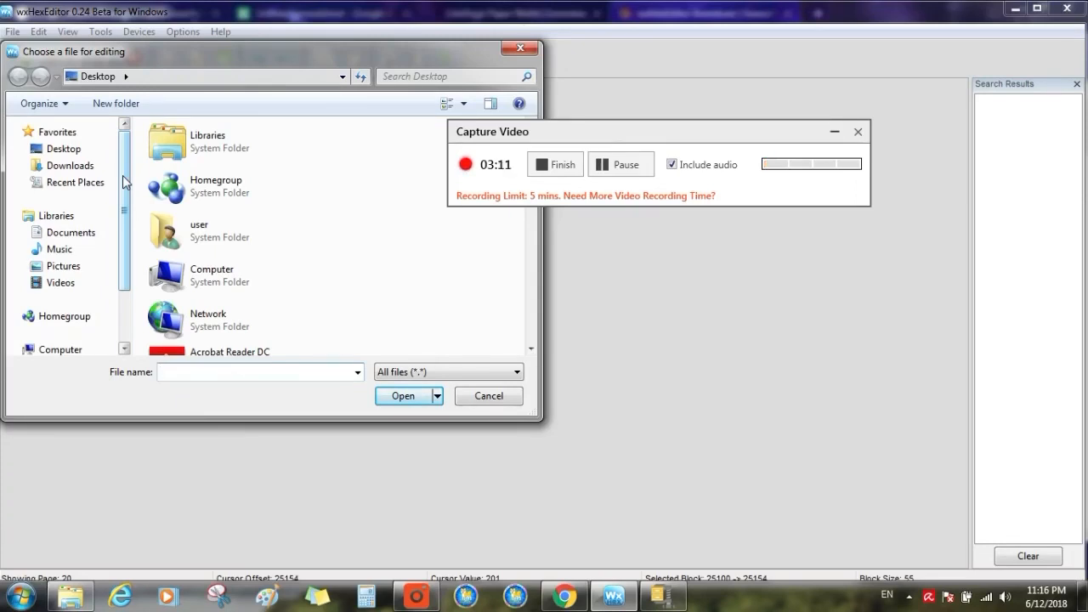
{"action": "scroll", "scroll_direction": "down", "scroll_amount": 3}
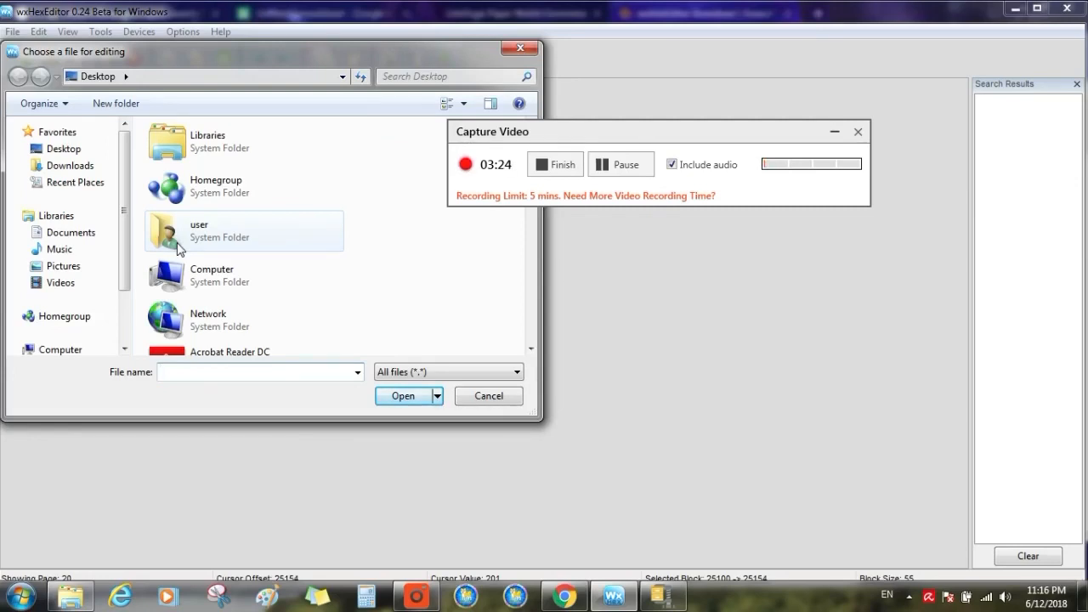
{"action": "double_click", "coordinate": [197, 229]}
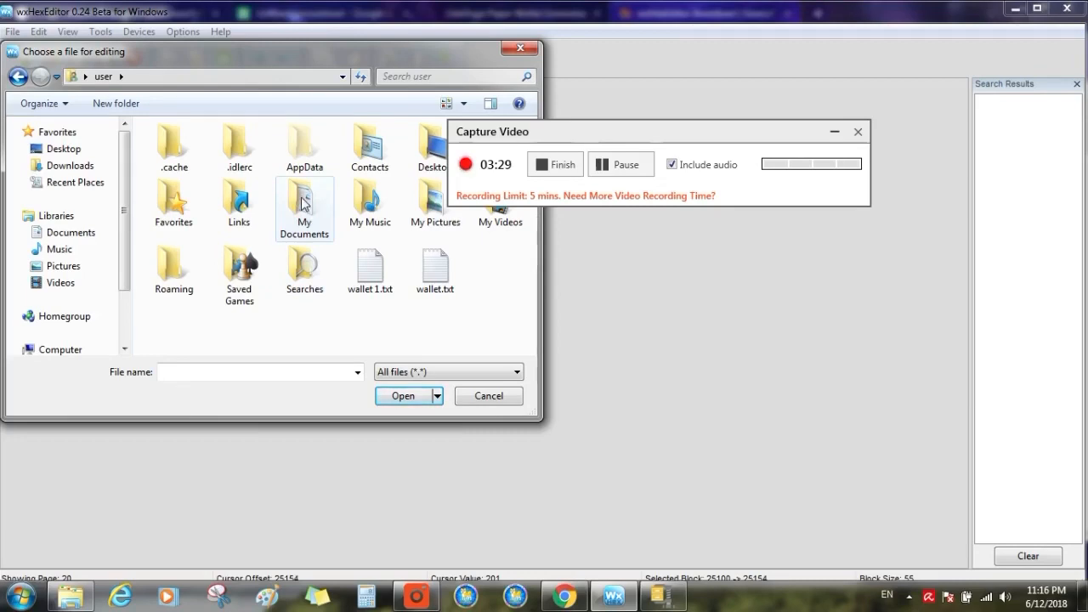
{"action": "mouse_move", "coordinate": [304, 147]}
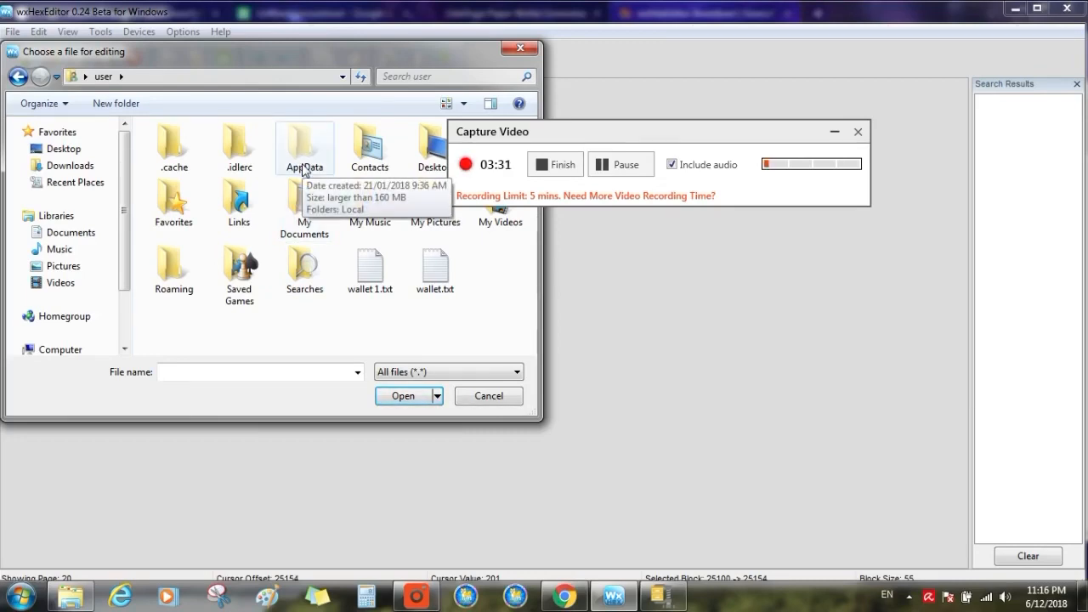
{"action": "mouse_move", "coordinate": [126, 180]}
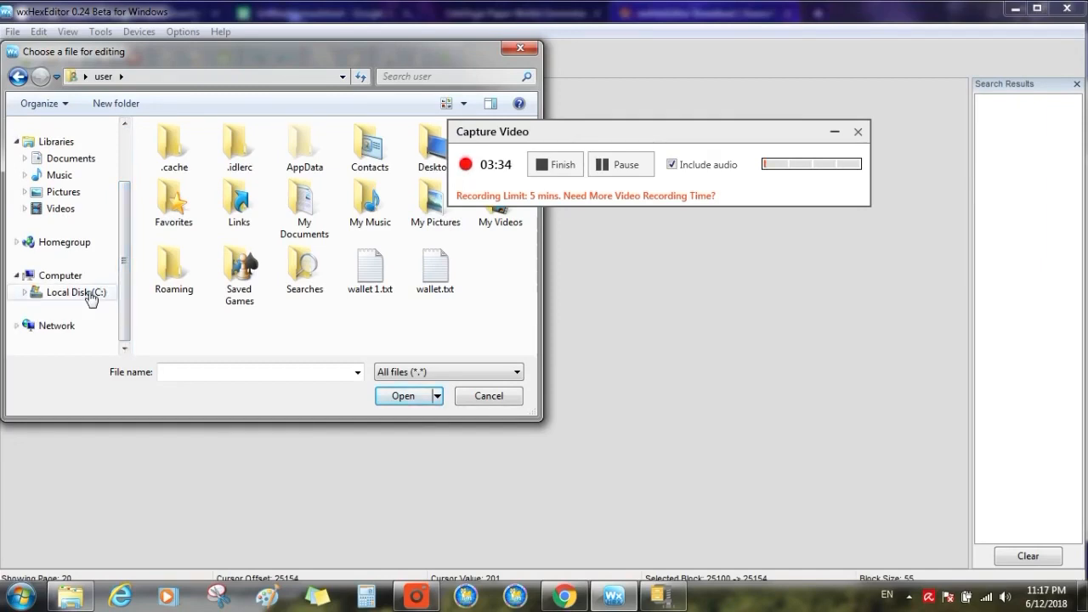
Browse C: > Users > user > AppData > Roaming > LiteDoge
{"action": "left_click", "coordinate": [71, 292]}
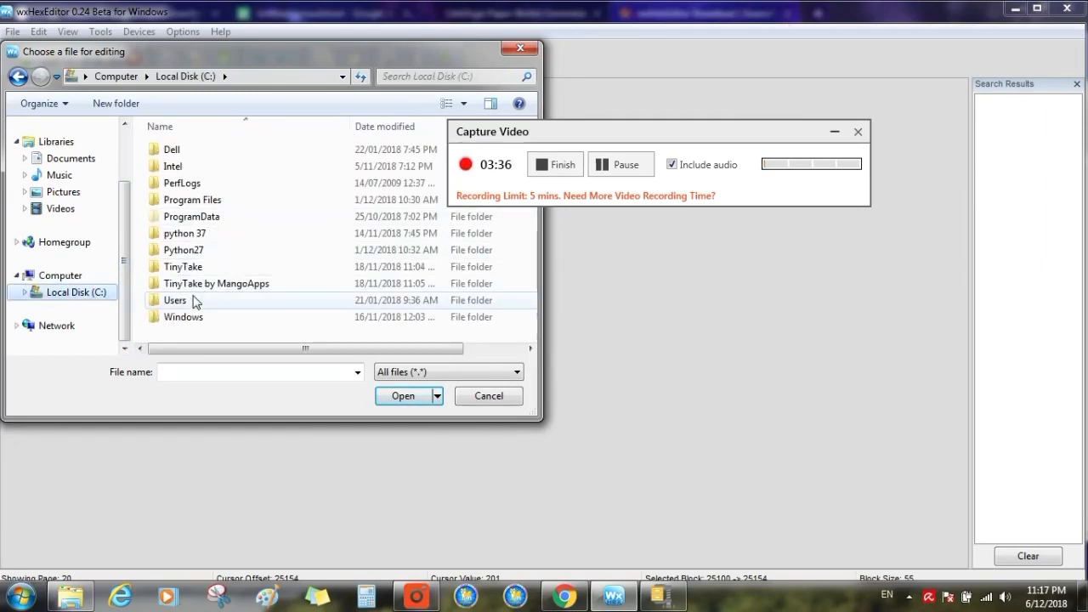
{"action": "double_click", "coordinate": [174, 299]}
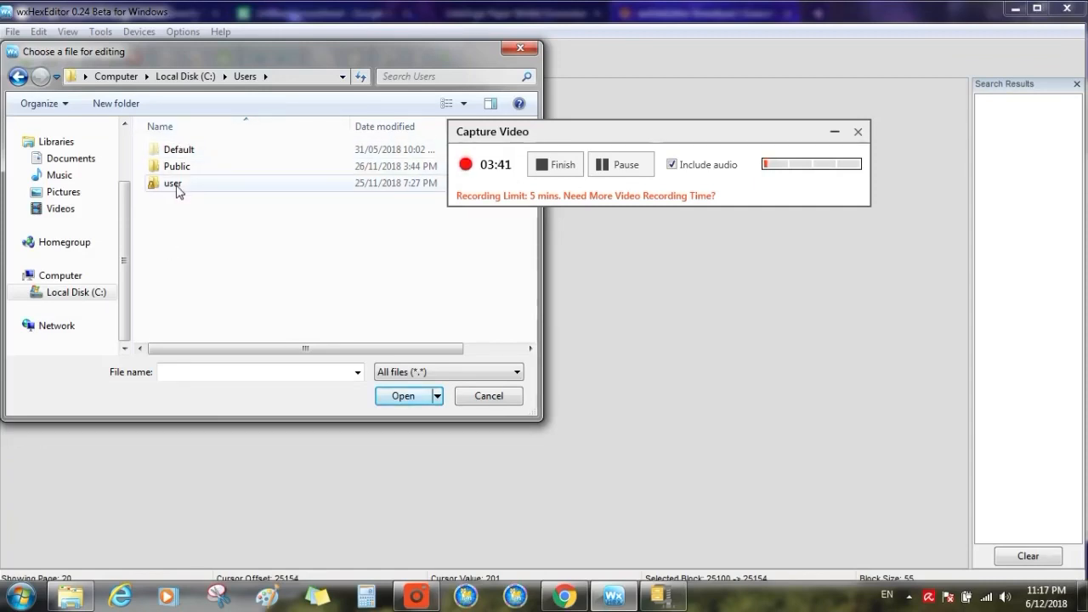
{"action": "mouse_move", "coordinate": [189, 194]}
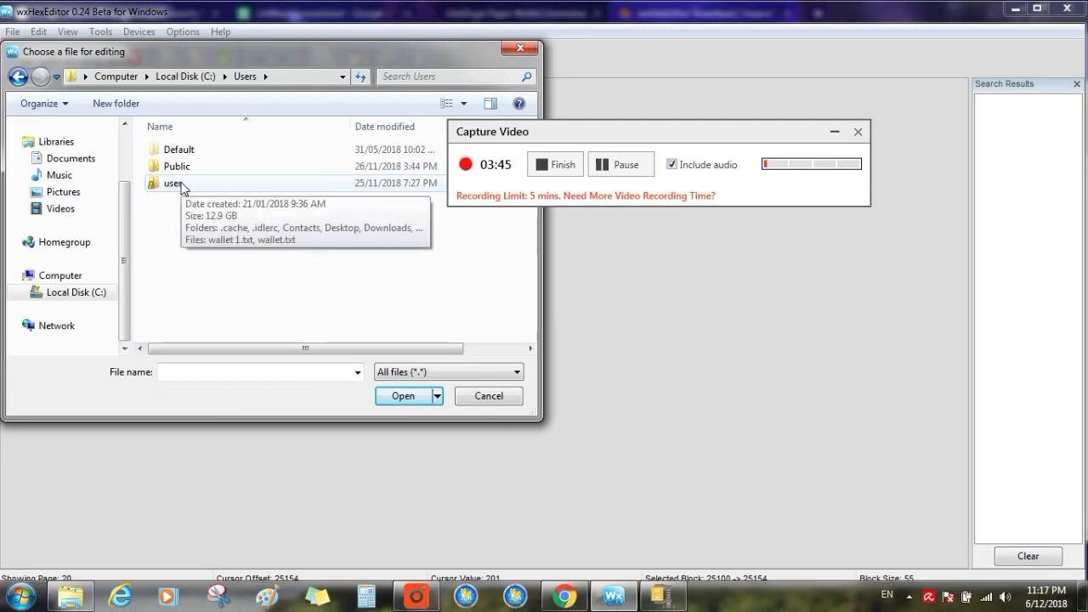
{"action": "double_click", "coordinate": [170, 184]}
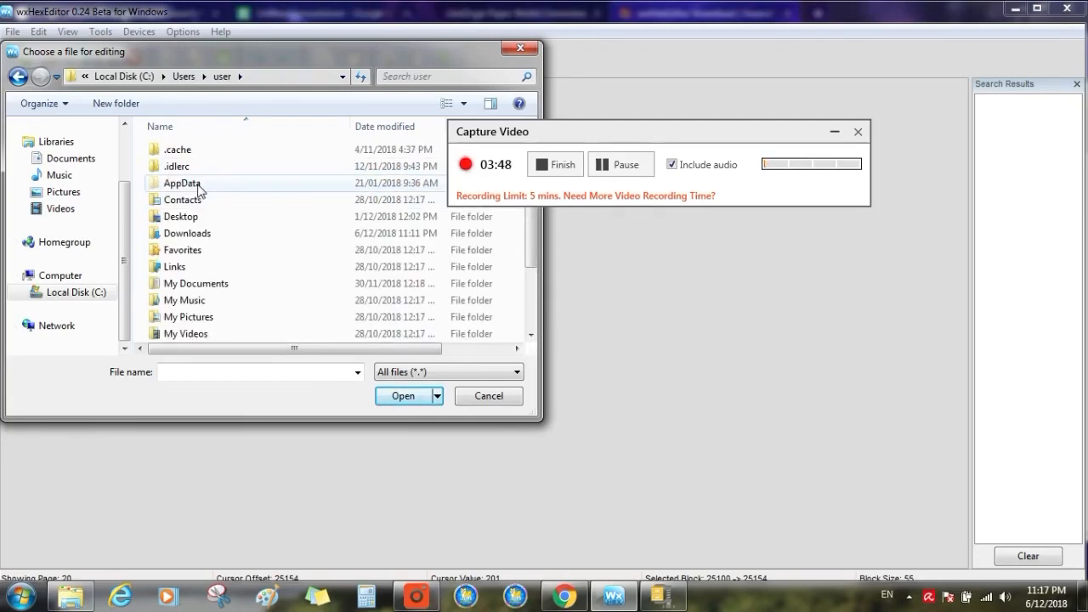
{"action": "double_click", "coordinate": [179, 183]}
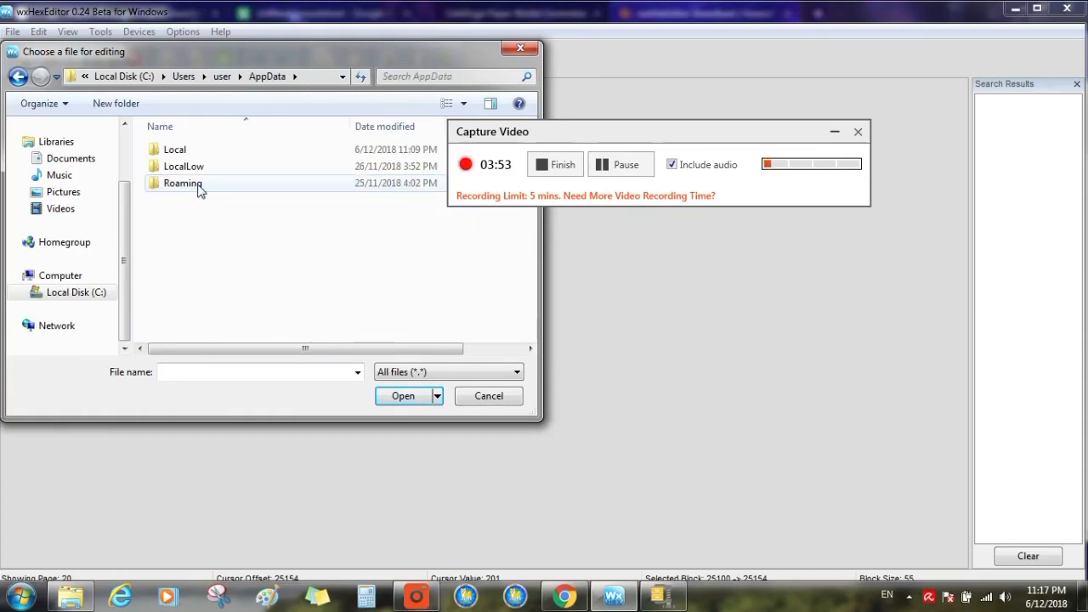
{"action": "double_click", "coordinate": [181, 183]}
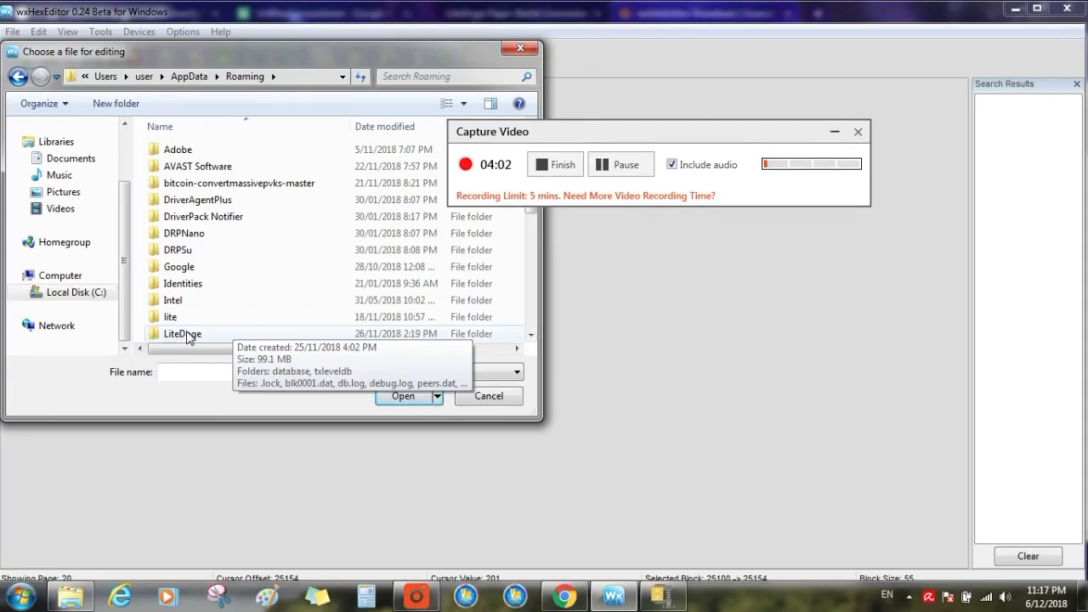
{"action": "double_click", "coordinate": [179, 333]}
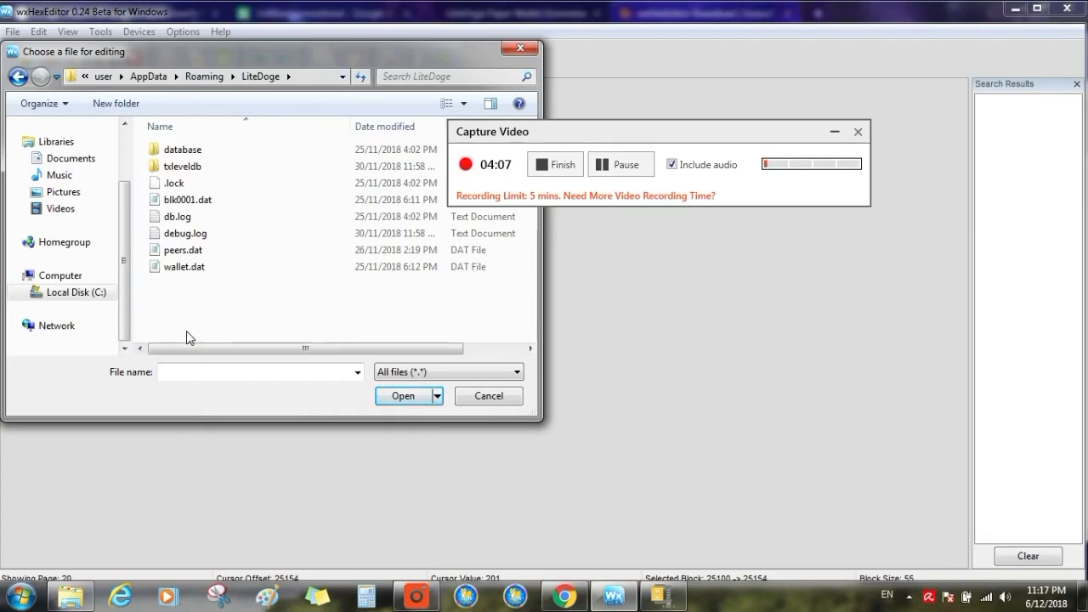
Select wallet.dat as the file to edit
{"action": "left_click", "coordinate": [184, 266]}
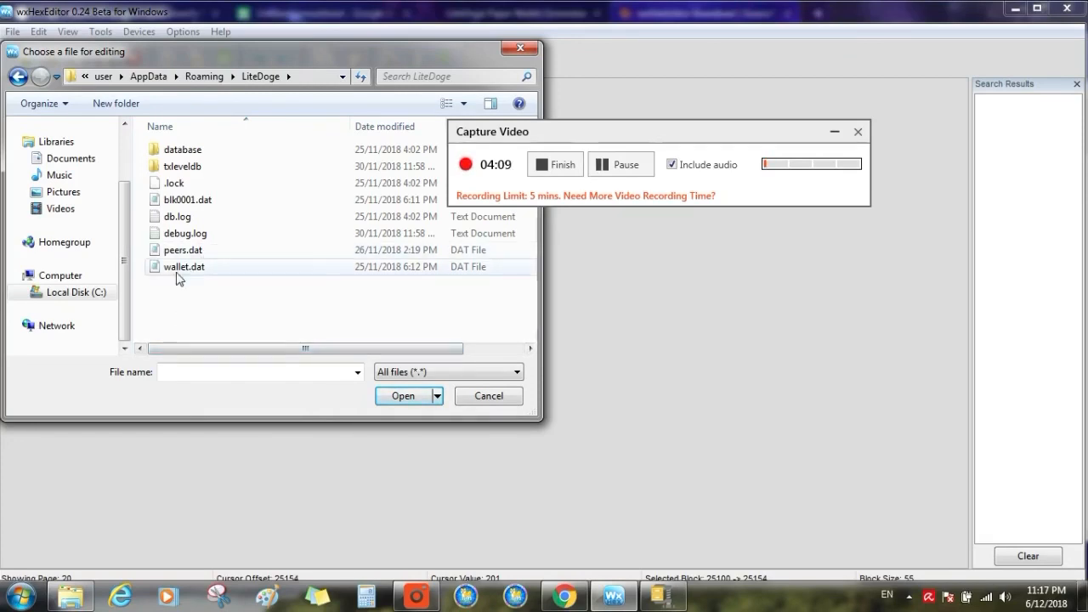
{"action": "mouse_move", "coordinate": [197, 270]}
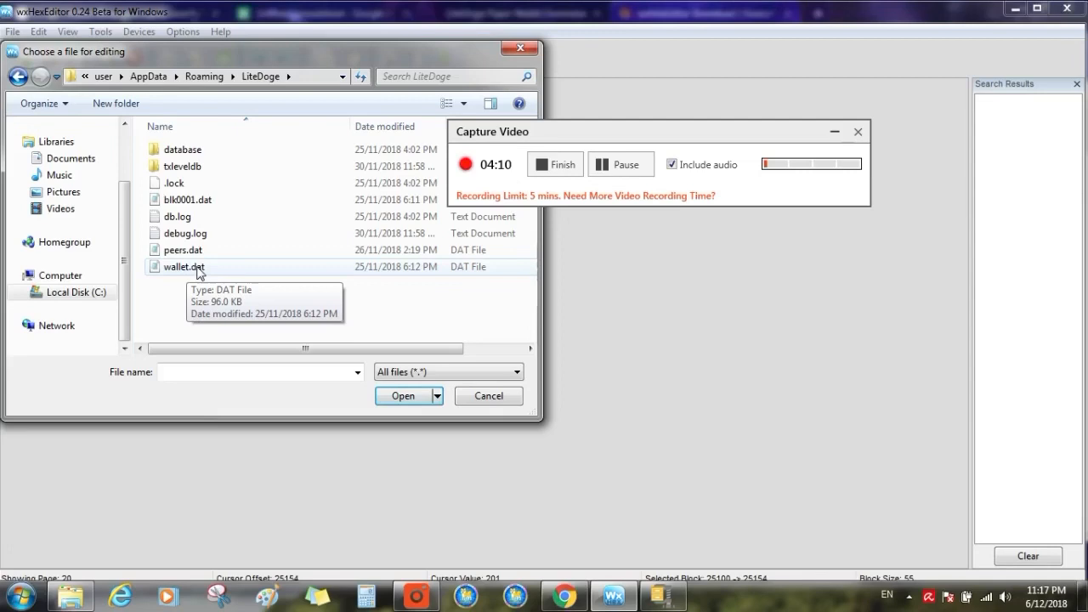
{"action": "left_click", "coordinate": [183, 267]}
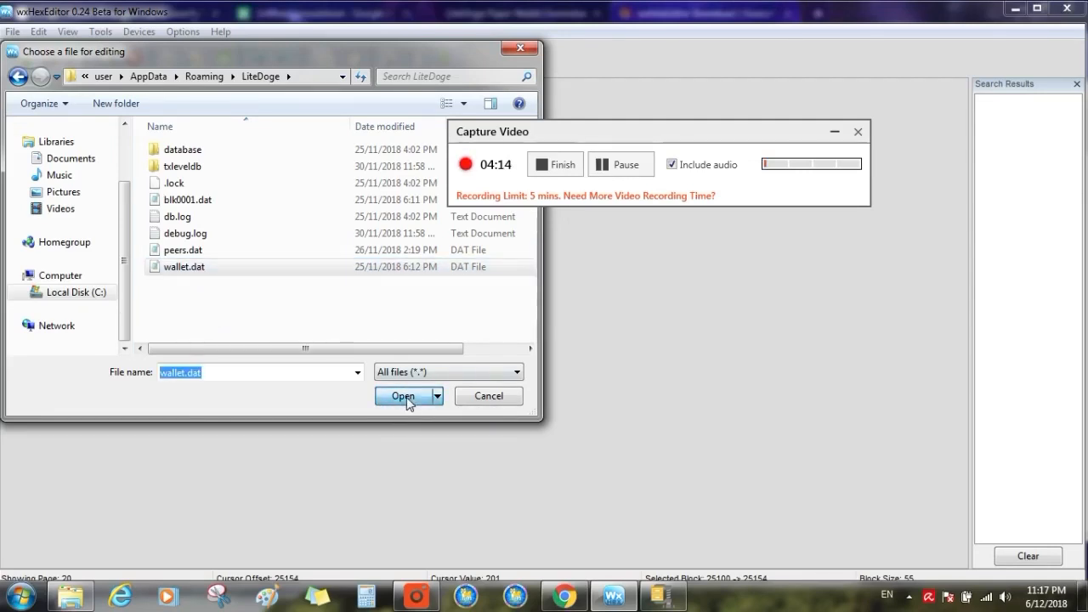
Load wallet.dat so its hex bytes and text column are displayed
{"action": "left_click", "coordinate": [401, 396]}
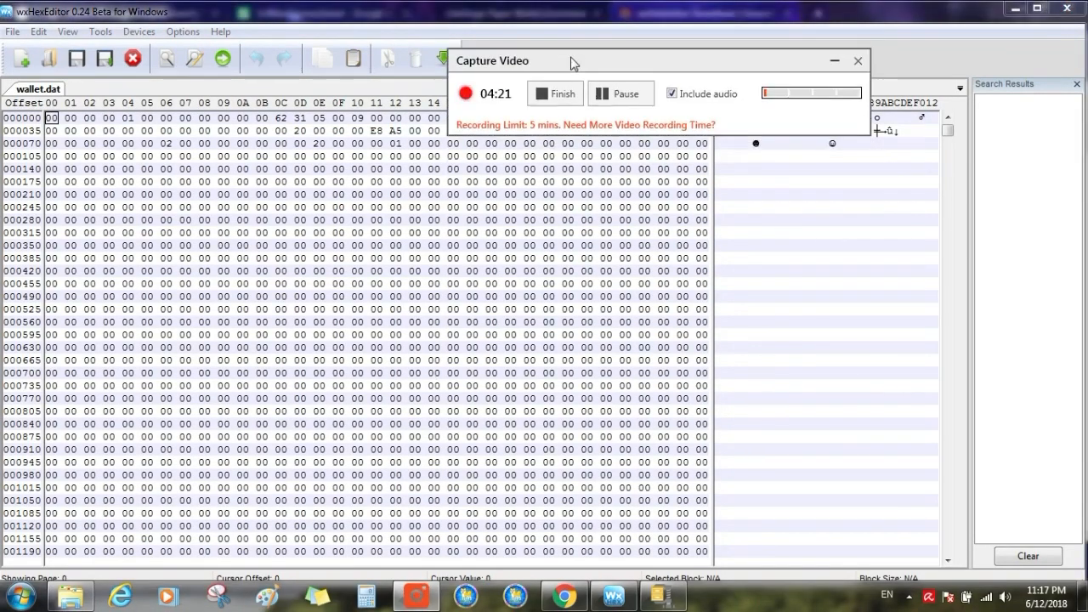
{"action": "left_click_drag", "start_coordinate": [570, 61], "coordinate": [581, 10]}
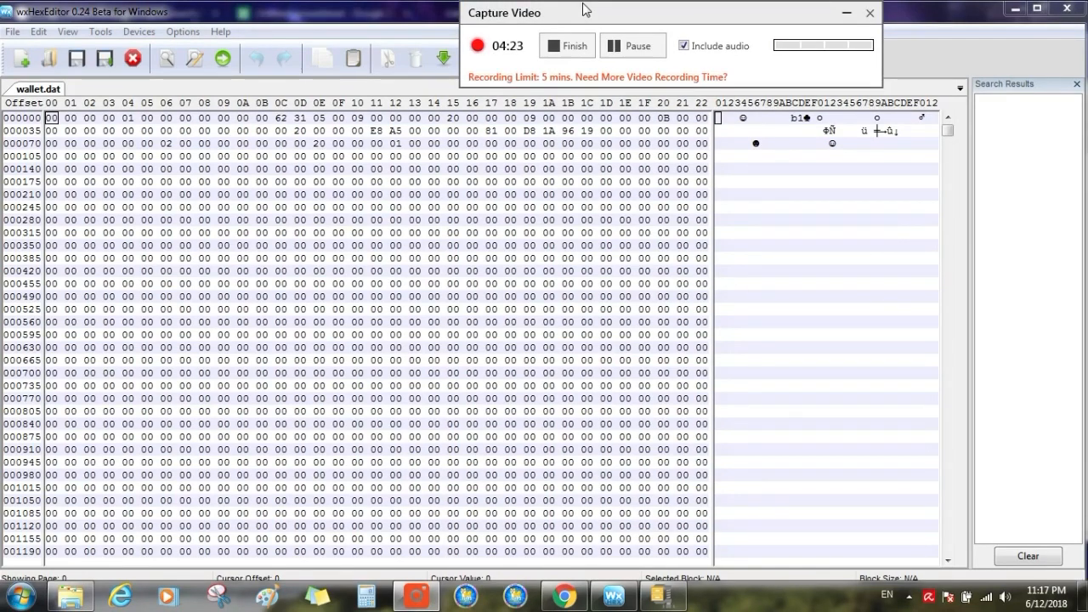
{"action": "mouse_move", "coordinate": [320, 238]}
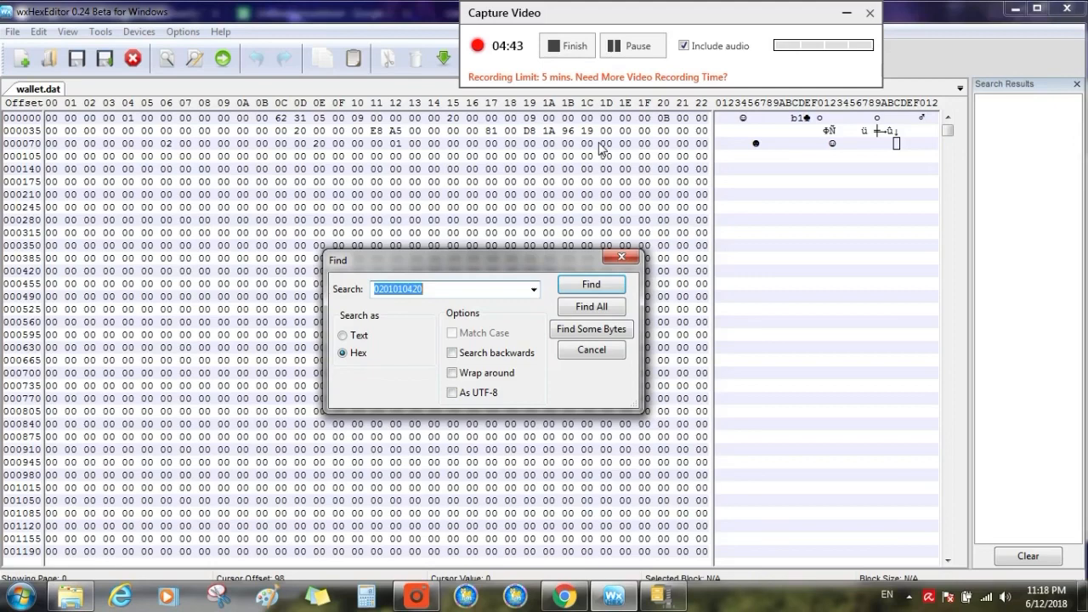
{"action": "mouse_move", "coordinate": [445, 276]}
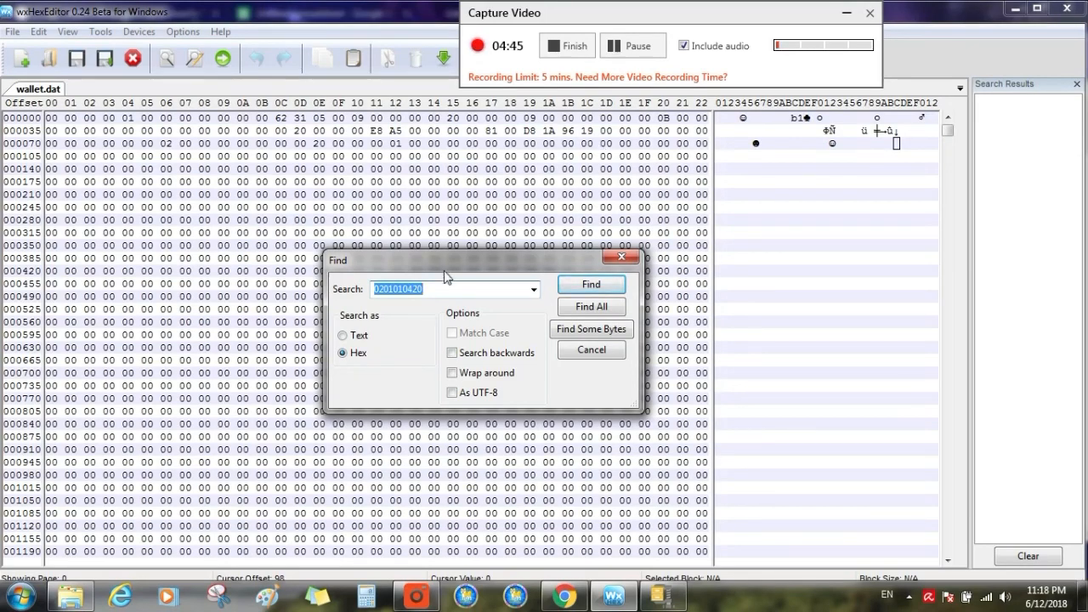
{"action": "mouse_move", "coordinate": [472, 284]}
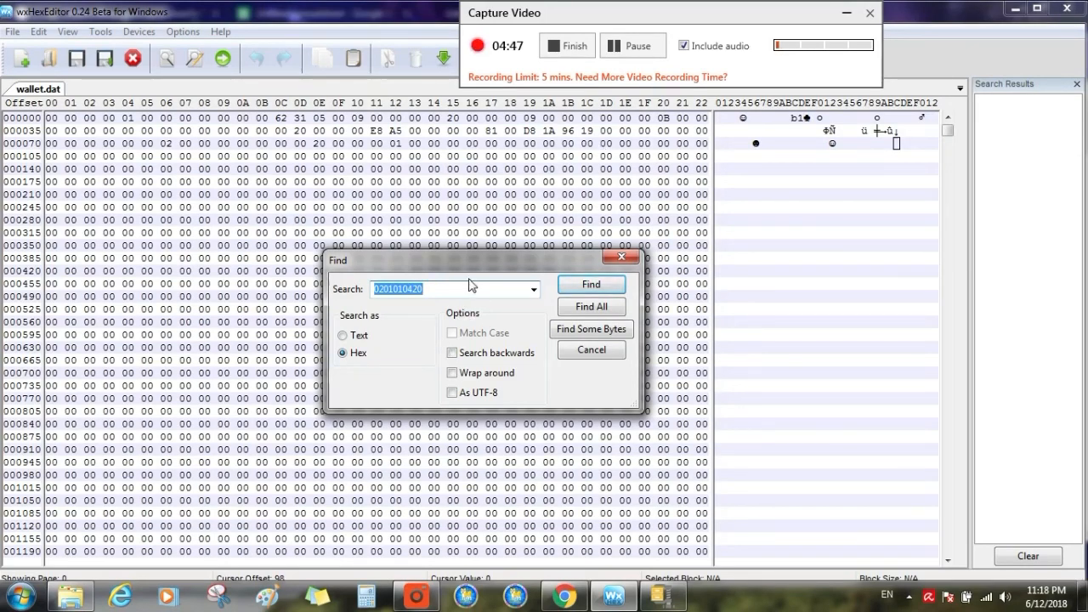